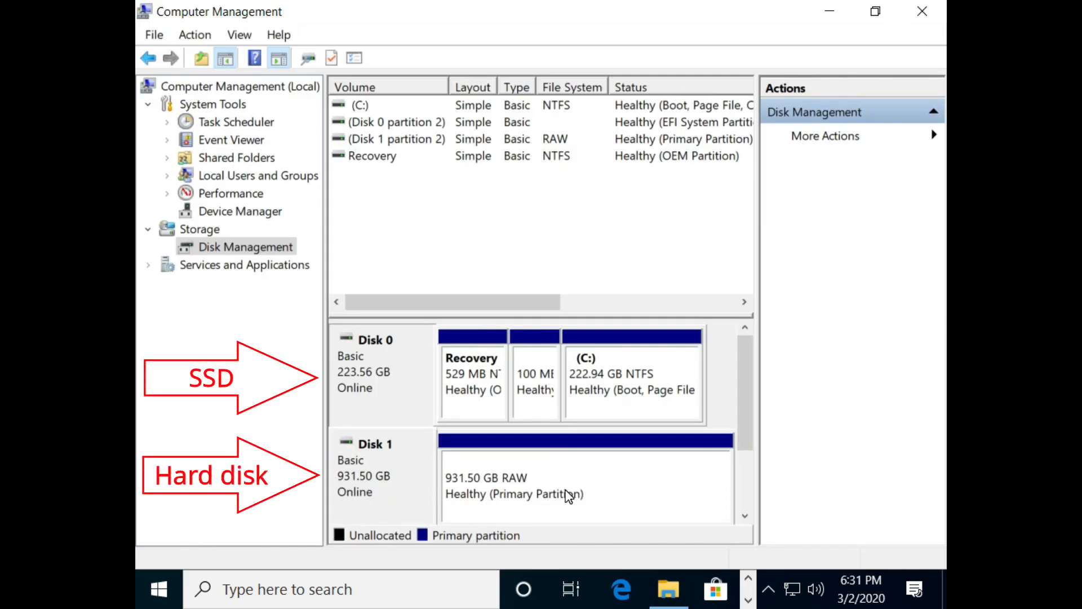
# Step: Check This PC in File Explorer, where only Local Disk (C:) is listed
pyautogui.click(585, 476)
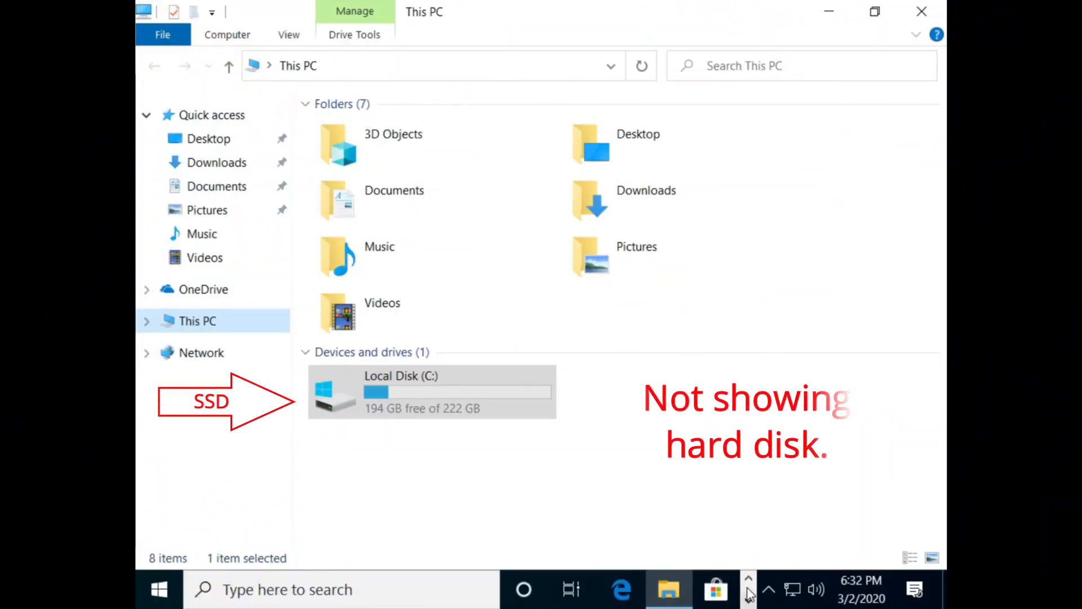
pyautogui.click(749, 579)
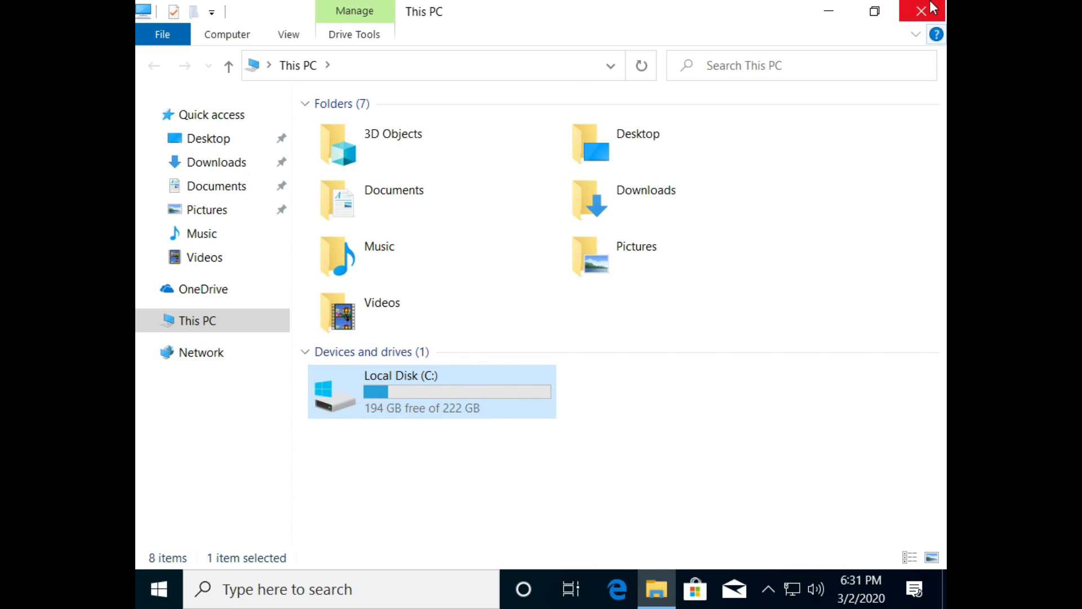
# Step: Bring up Disk Management from the Start right-click menu, showing Disk 1's 931.50 GB RAW partition
pyautogui.rightClick(198, 320)
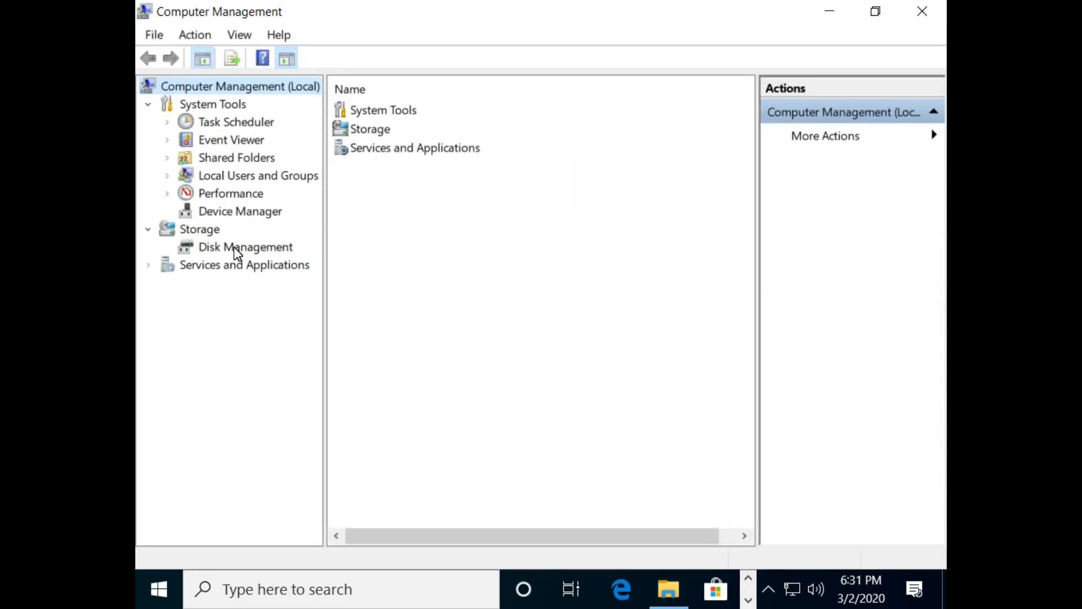
pyautogui.click(246, 247)
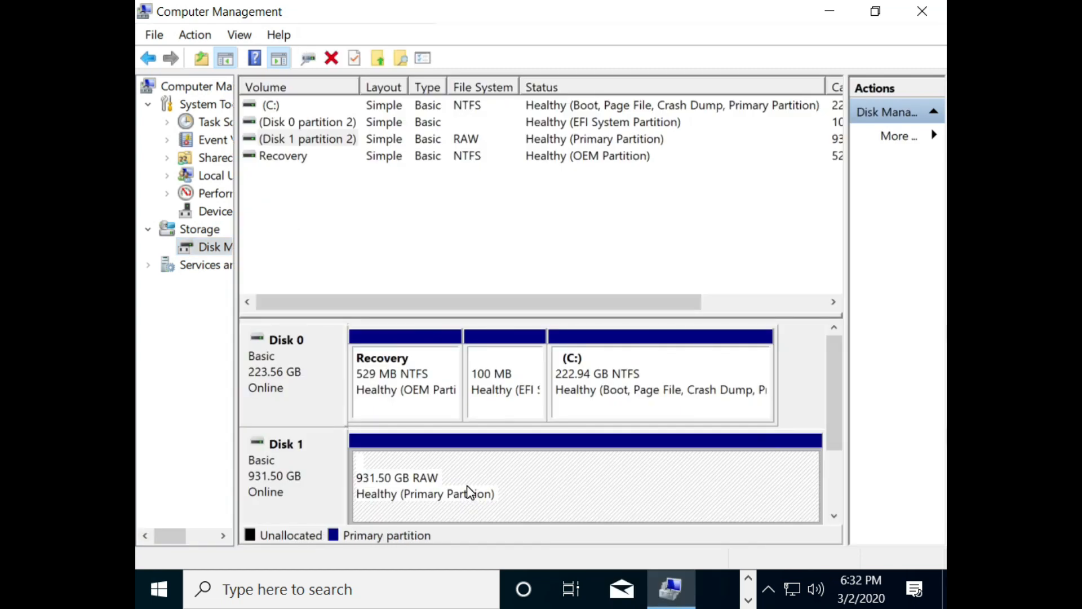
# Step: Assign drive letter D to Disk 1's 931.50 GB RAW partition via Change Drive Letter and Paths
pyautogui.rightClick(469, 484)
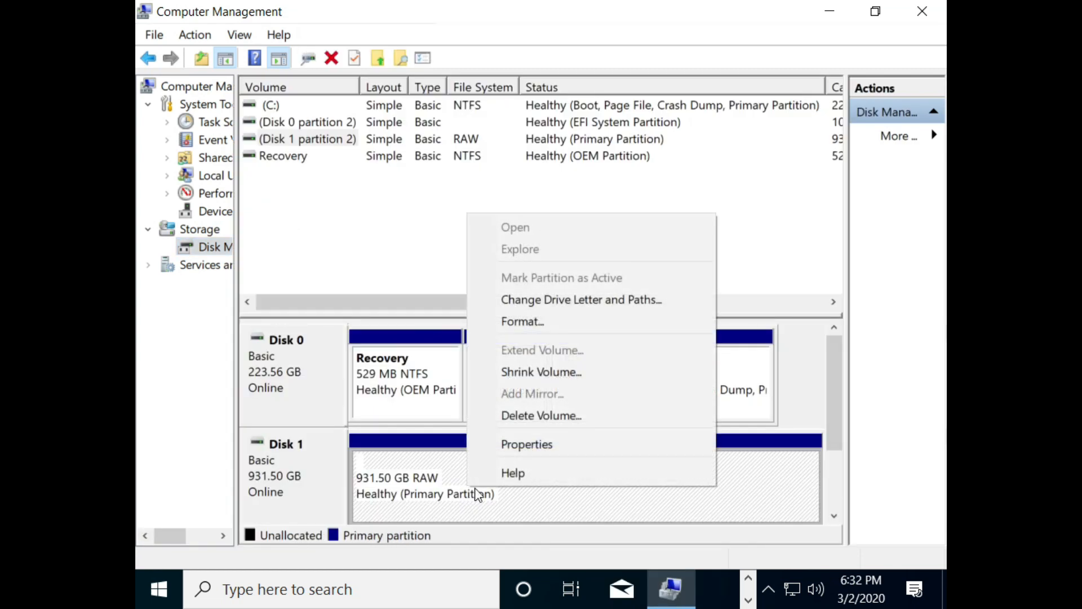
pyautogui.moveTo(580, 299)
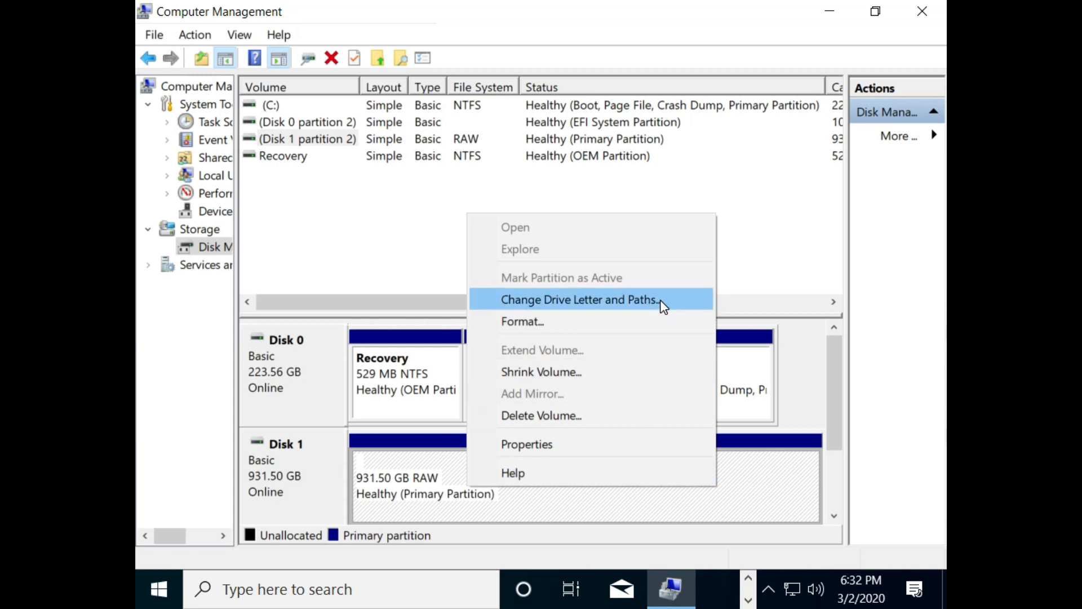
pyautogui.click(578, 299)
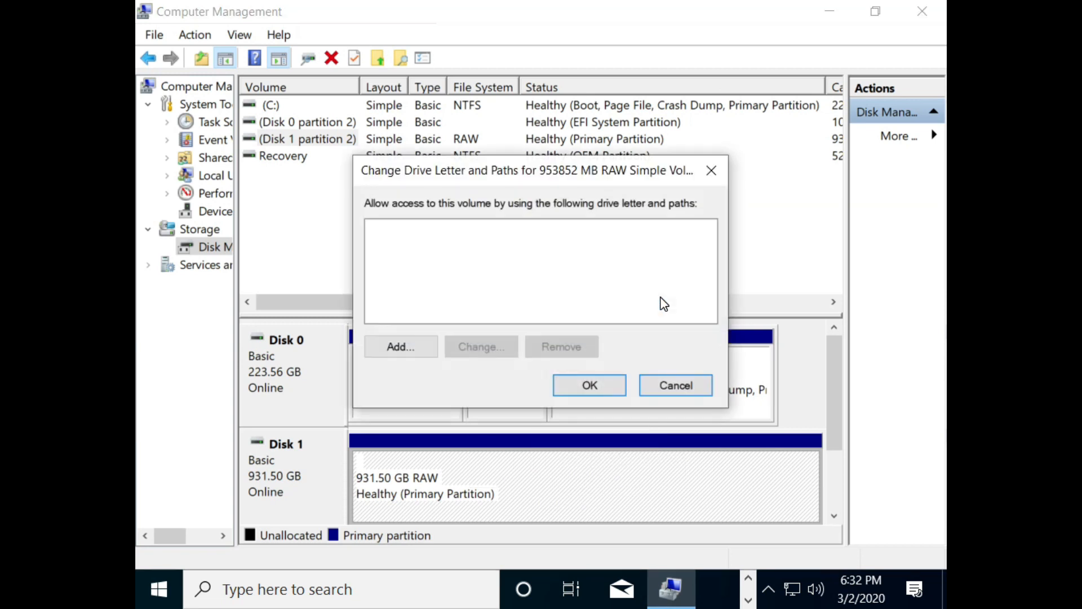
pyautogui.moveTo(440, 343)
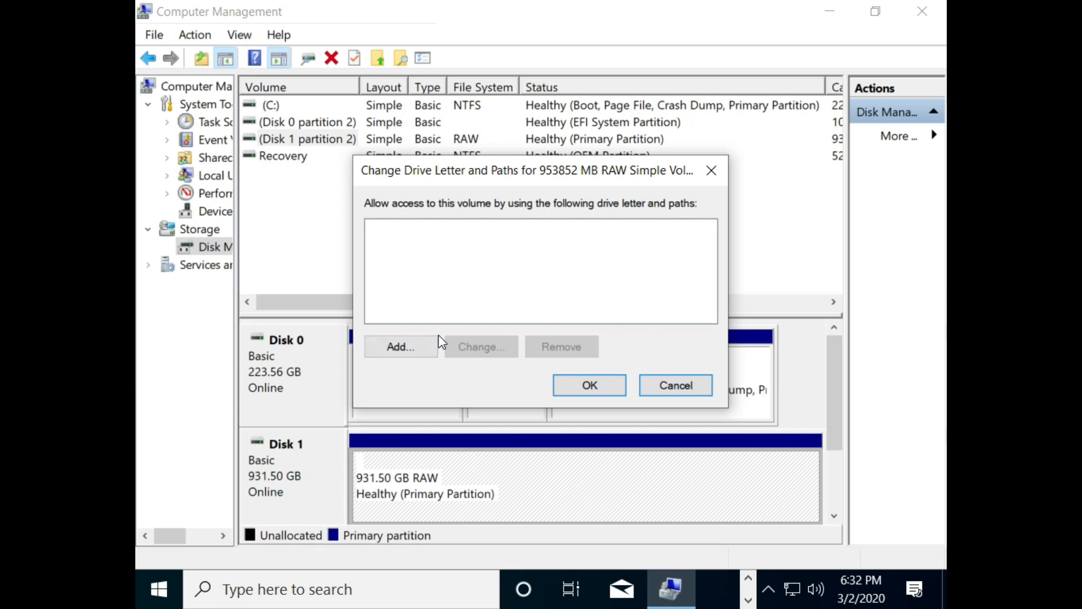
pyautogui.click(400, 346)
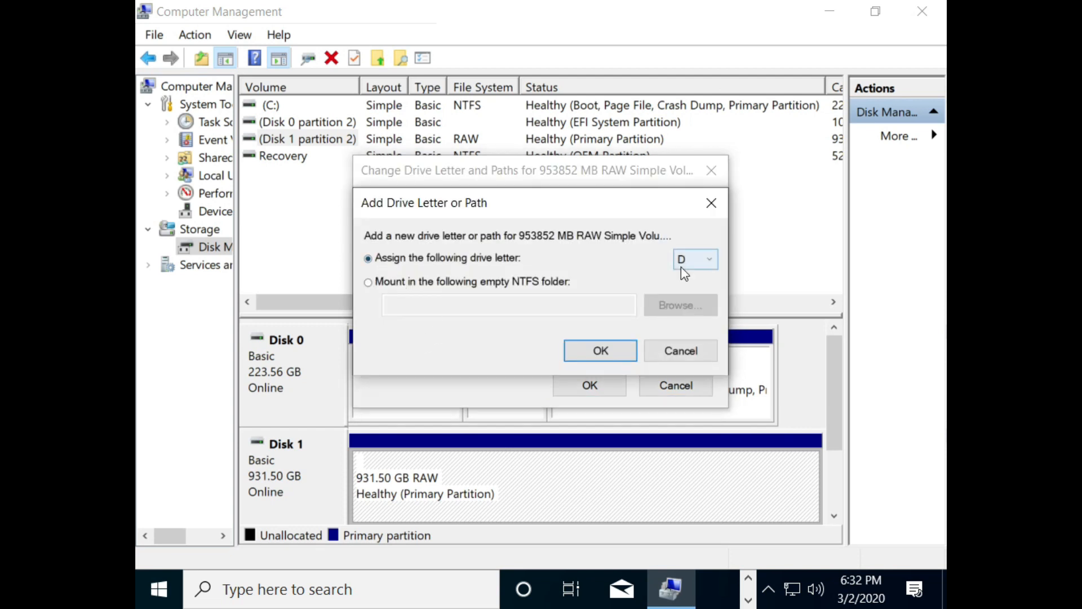
pyautogui.click(599, 350)
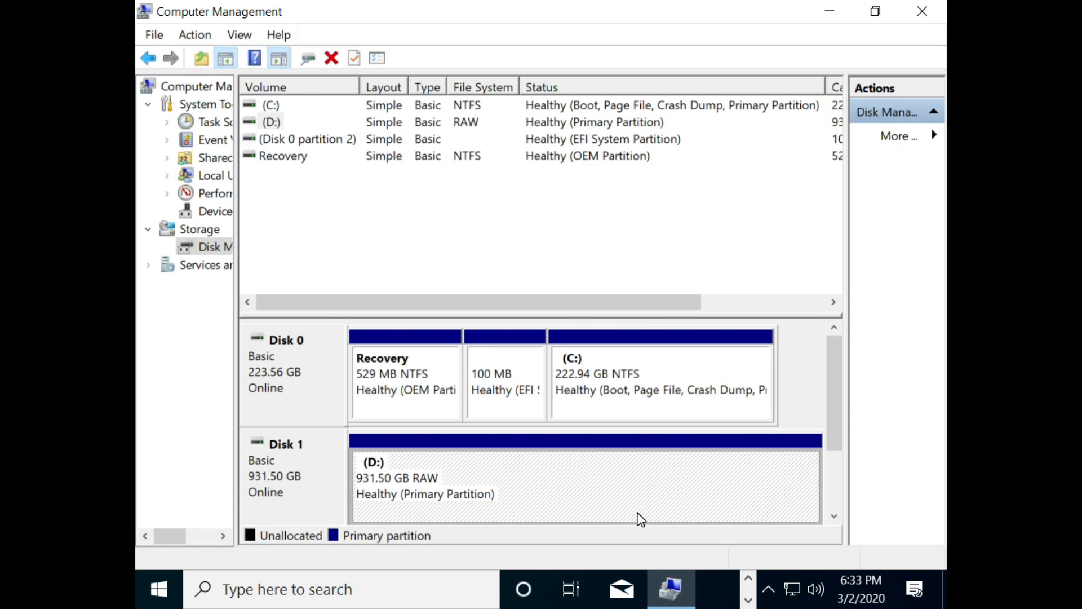
pyautogui.moveTo(624, 509)
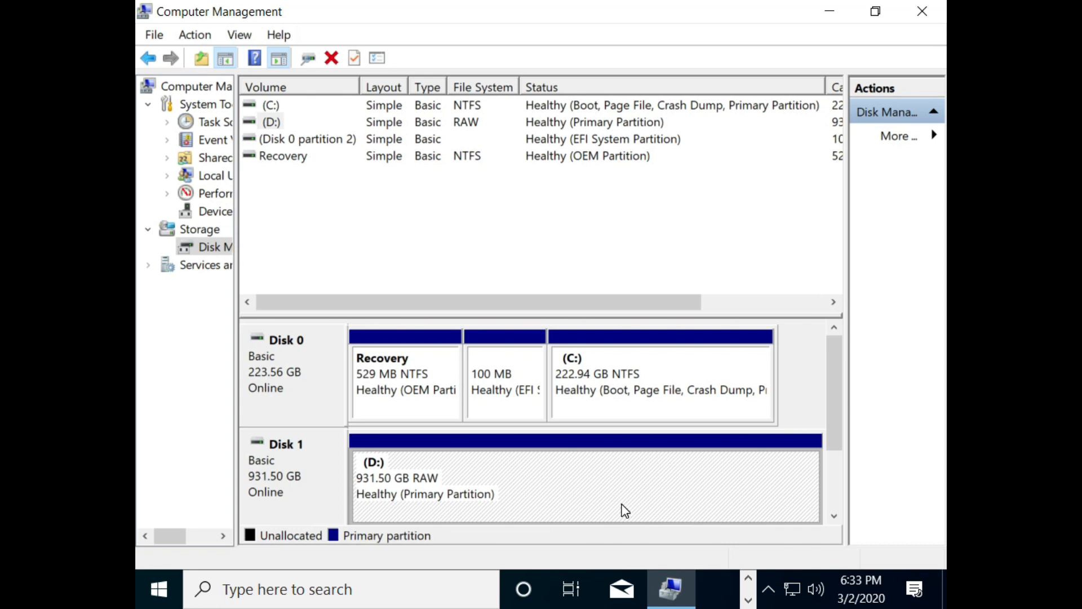
# Step: Format D: as NTFS 'New Volume' with quick format and file/folder compression, confirming the erase warning
pyautogui.rightClick(586, 483)
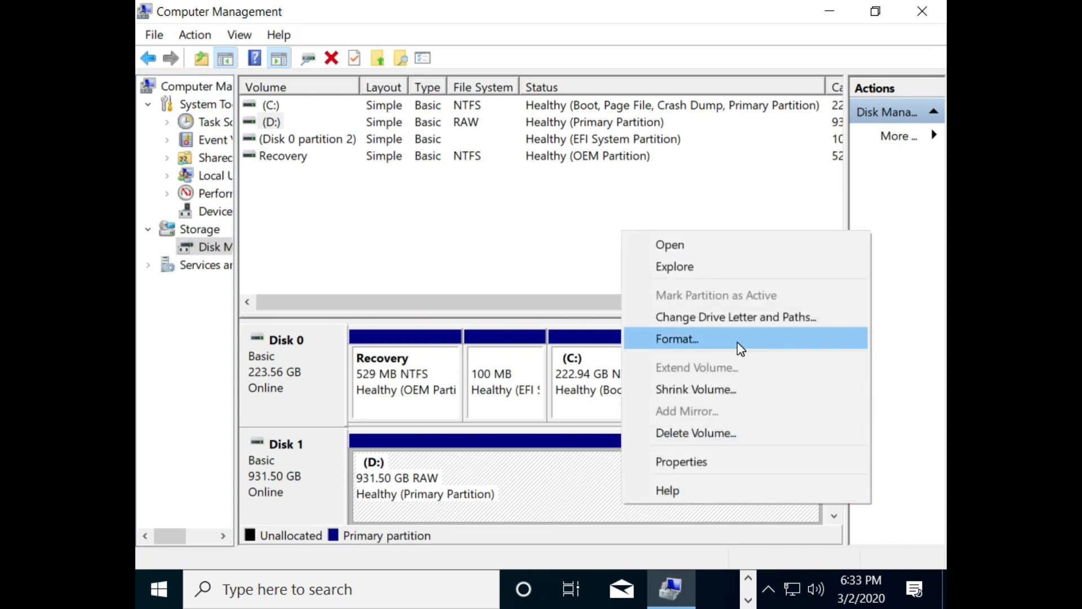
pyautogui.click(676, 338)
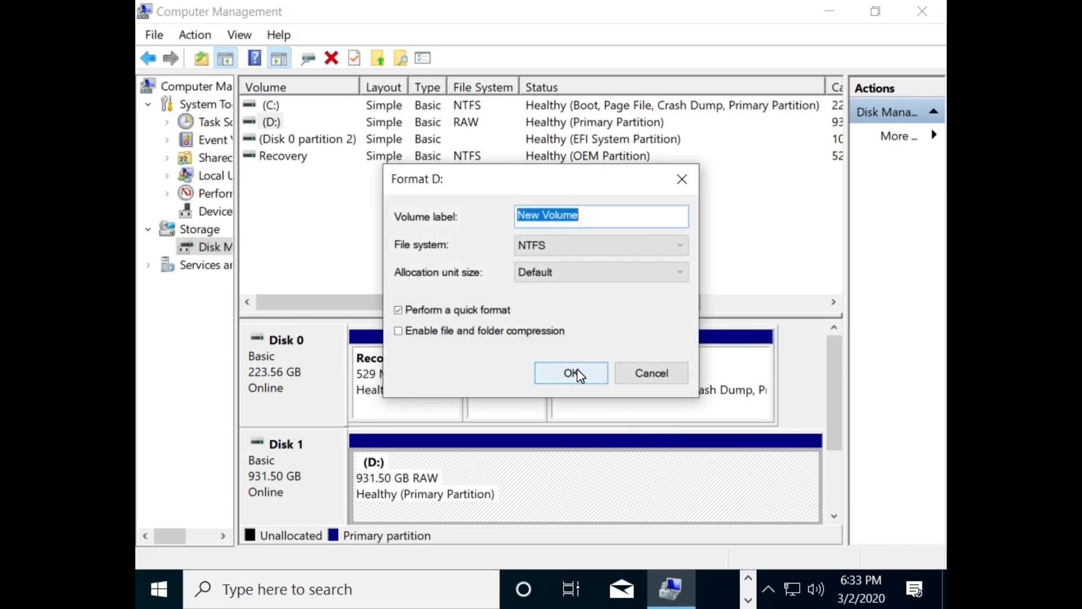
pyautogui.click(398, 331)
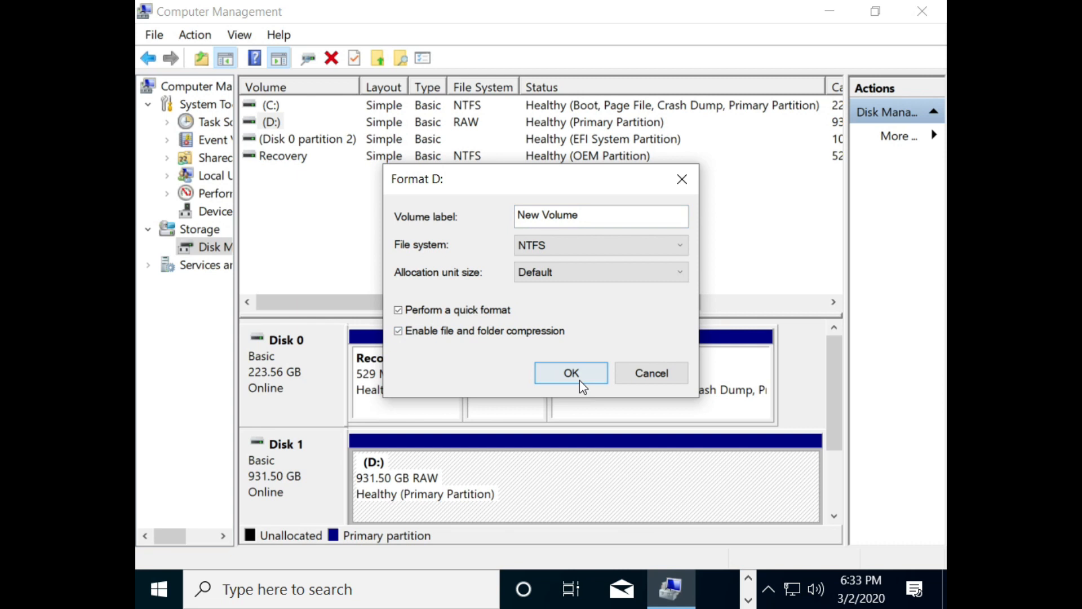
pyautogui.click(570, 374)
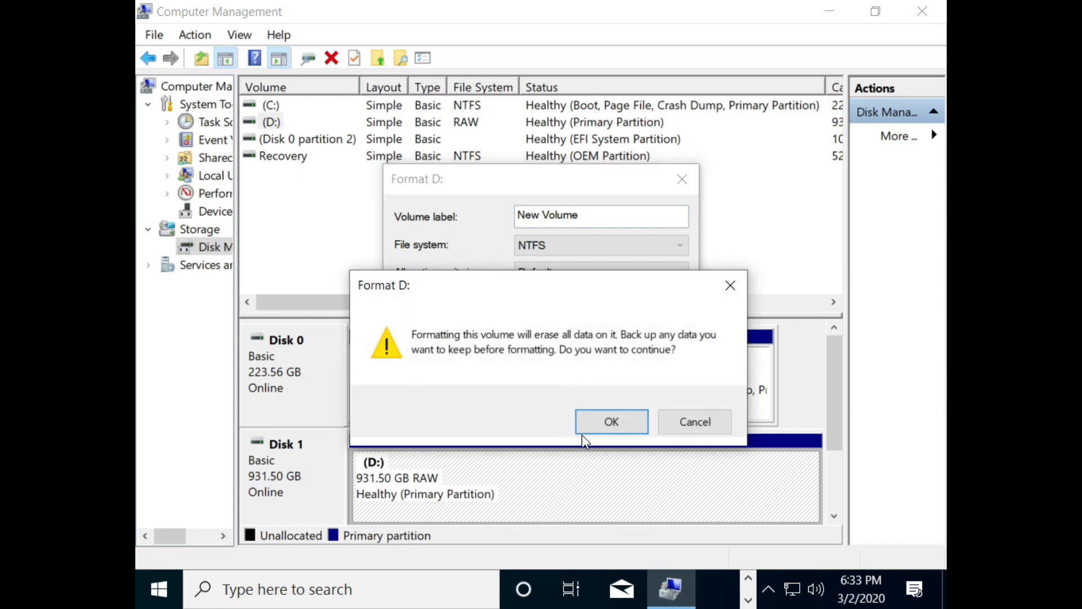
pyautogui.click(610, 421)
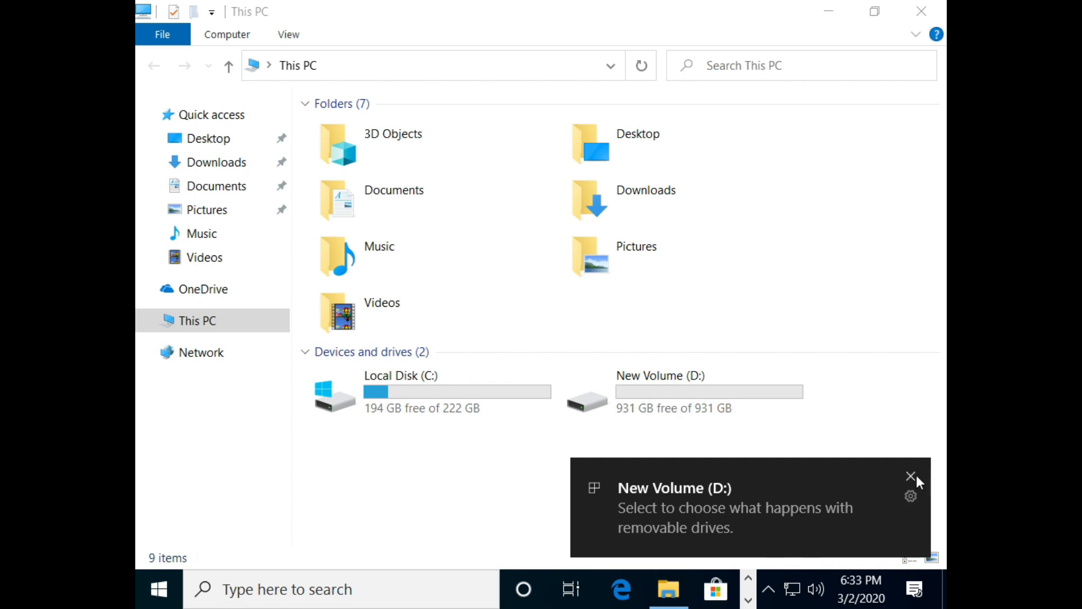
# Step: Dismiss the New Volume (D:) notification so This PC shows the 931 GB drive beside C:
pyautogui.click(690, 391)
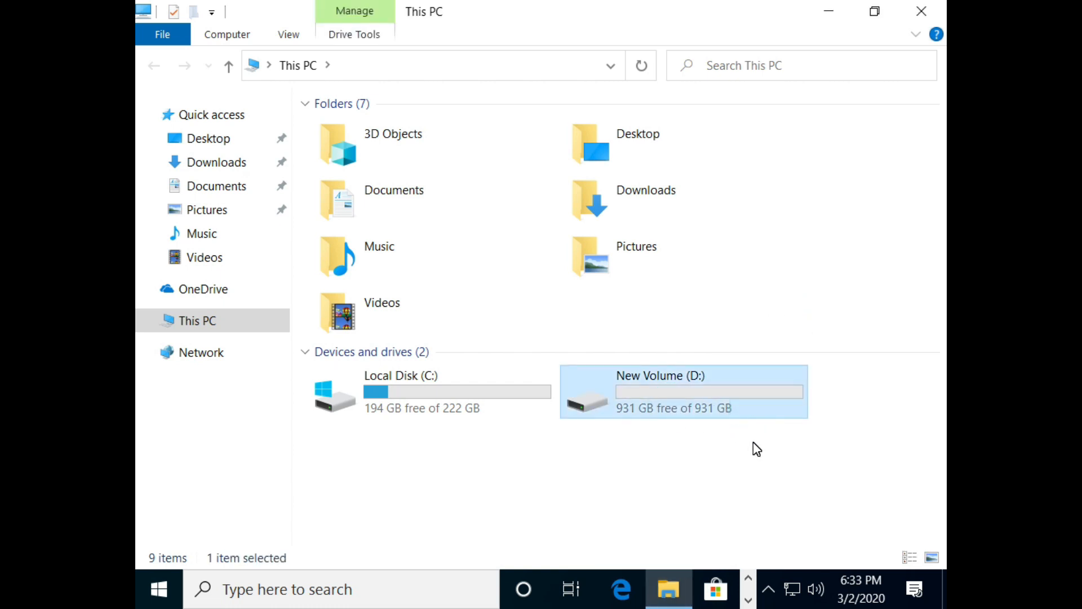
pyautogui.moveTo(924, 20)
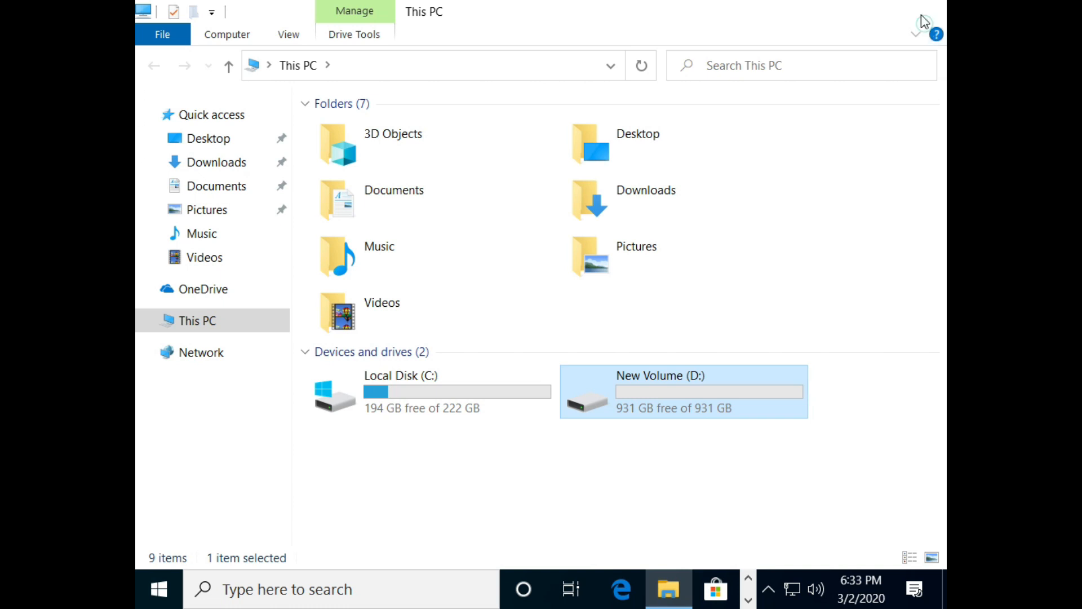